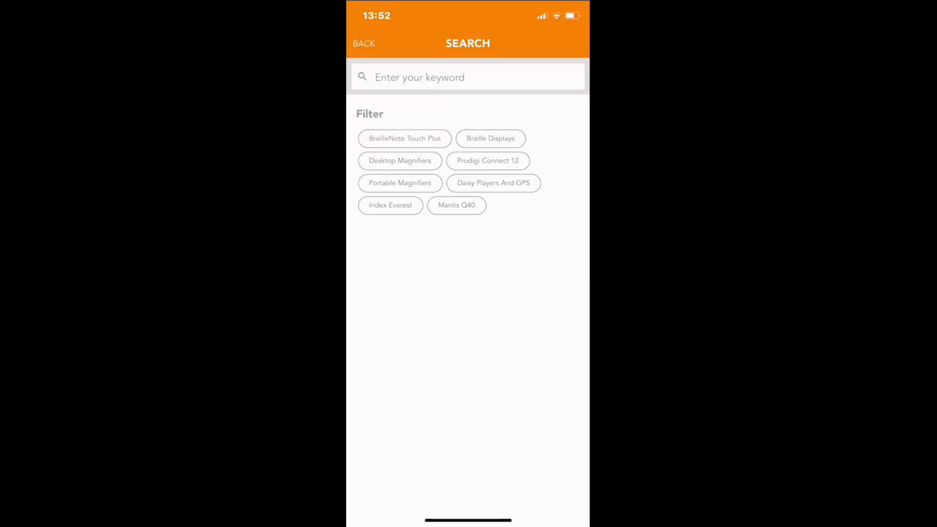
Step: Search the guides for 'Sharing', then go back to My Hub
click(468, 76)
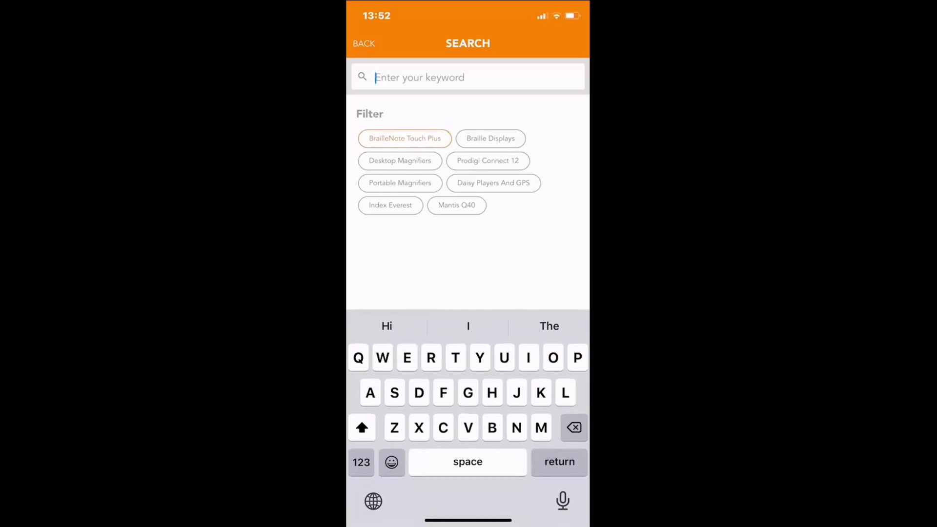
text(Sharing)
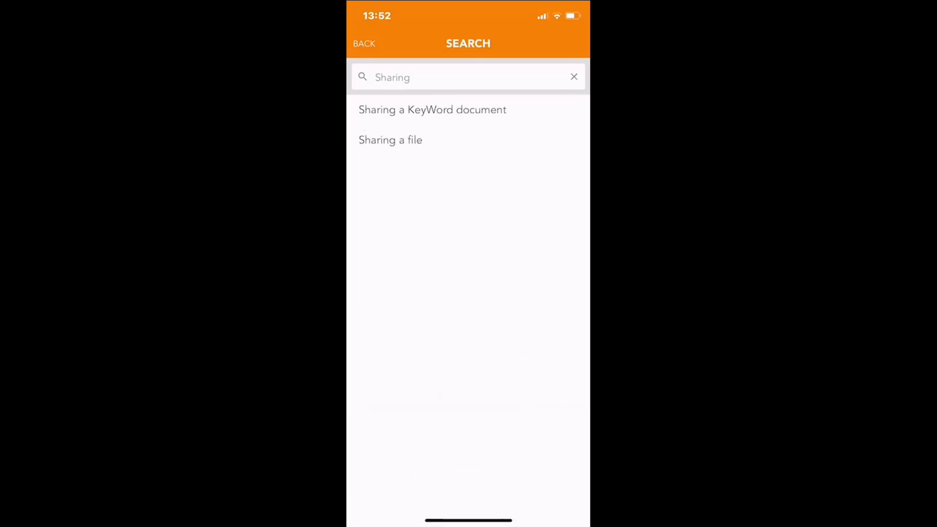
click(364, 43)
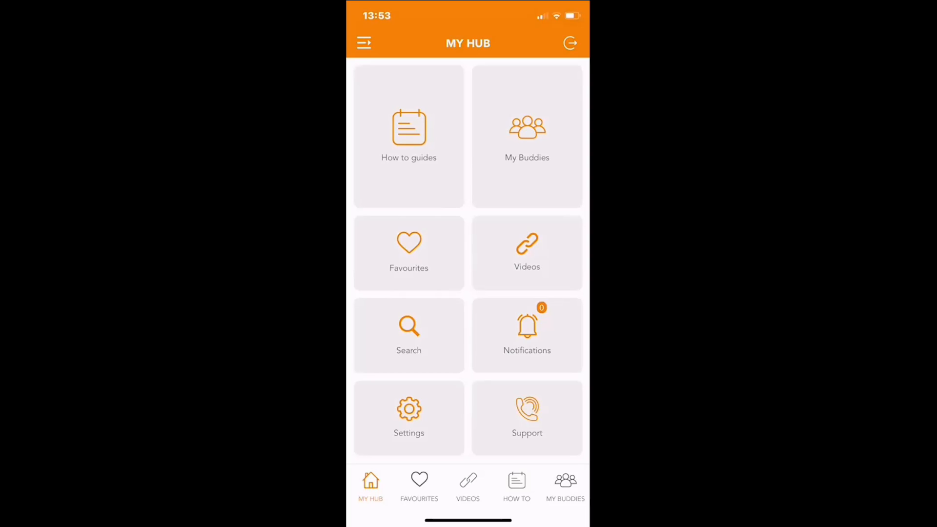
Step: Open the BrailleNote Touch Plus KeyWord word processor guide, then switch to My Buddies
click(408, 136)
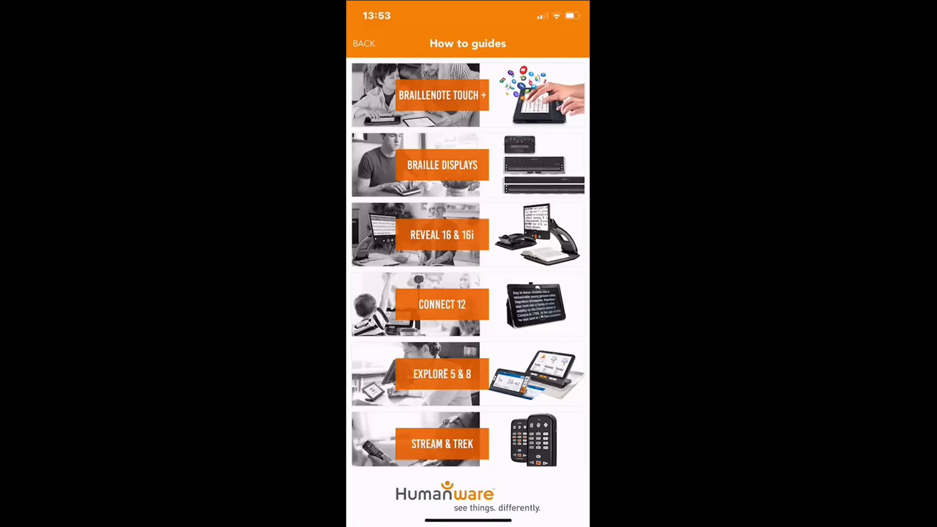
click(442, 95)
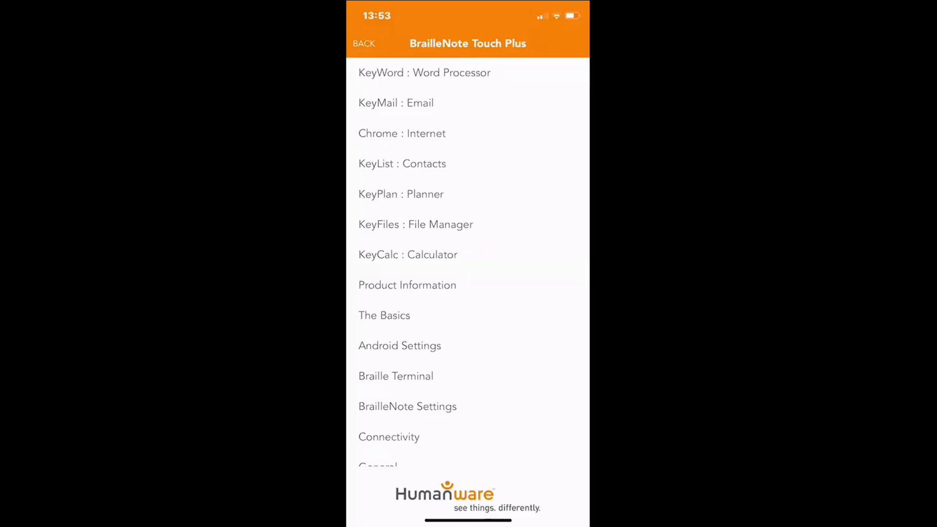
click(424, 72)
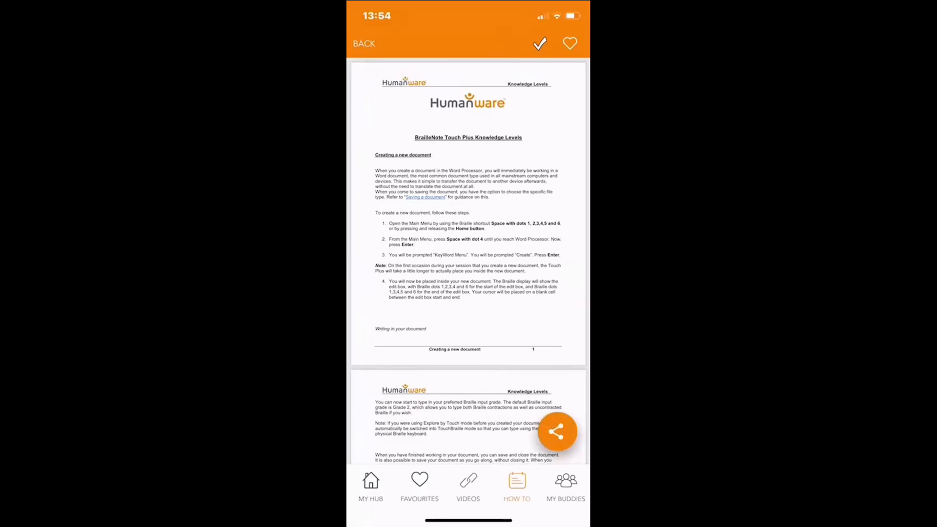
click(556, 431)
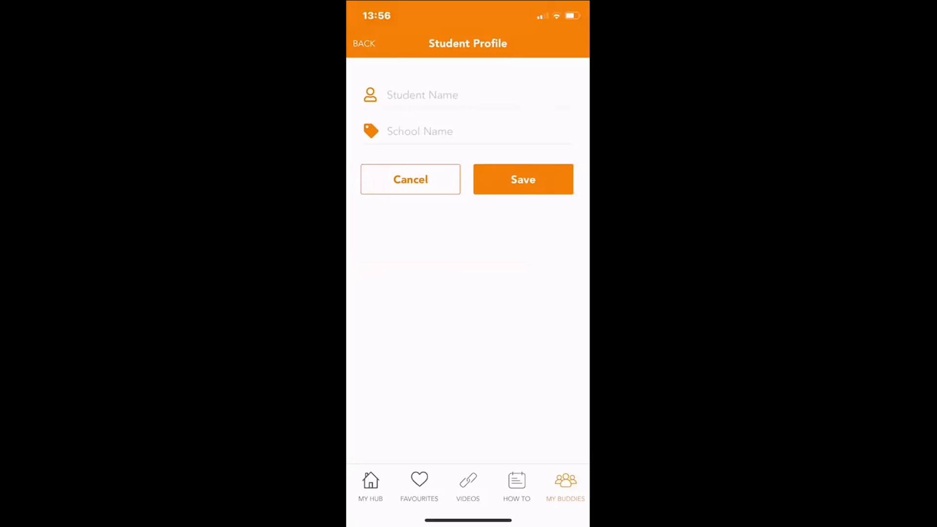
Step: Enter the student name 'Andrew' and save the profile
click(468, 95)
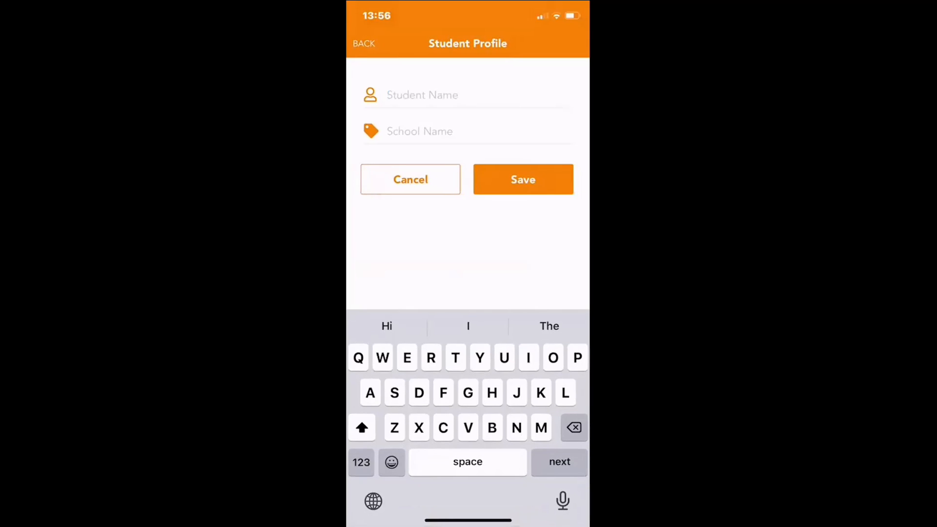
text(Andrew)
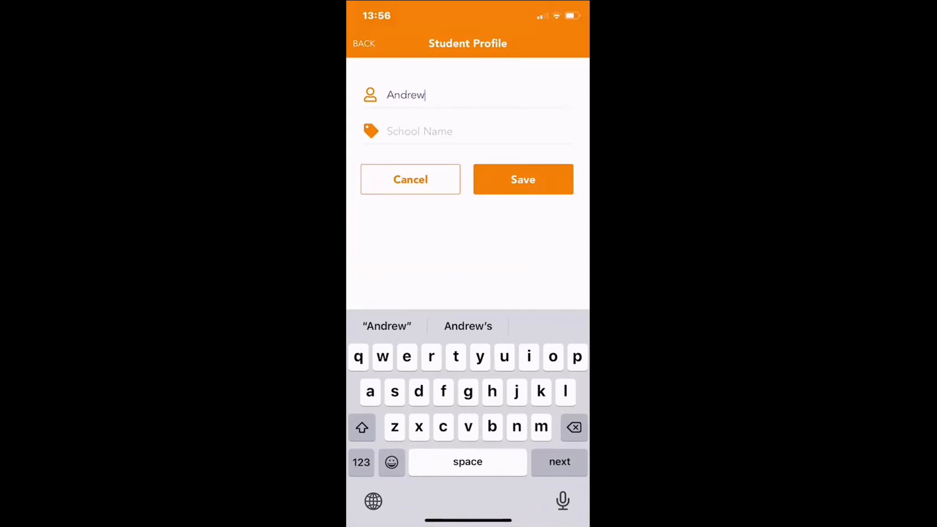
click(522, 179)
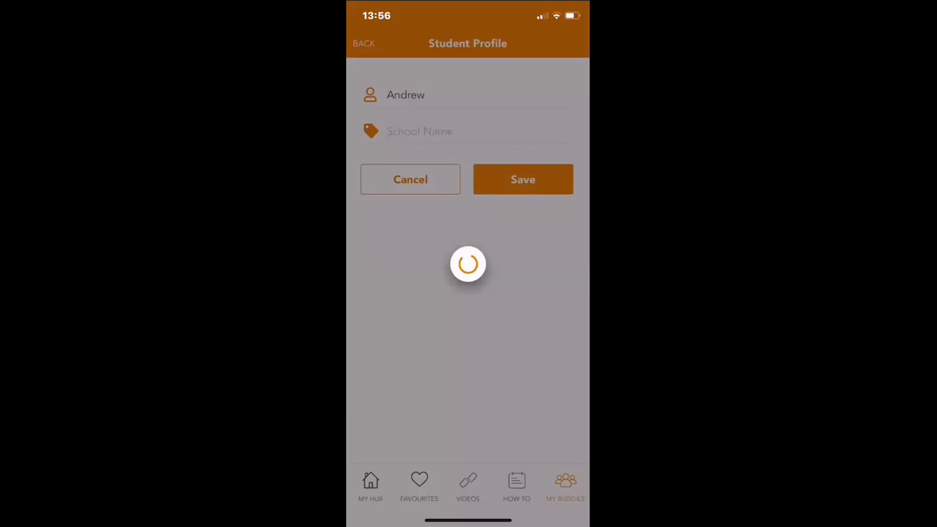
click(522, 179)
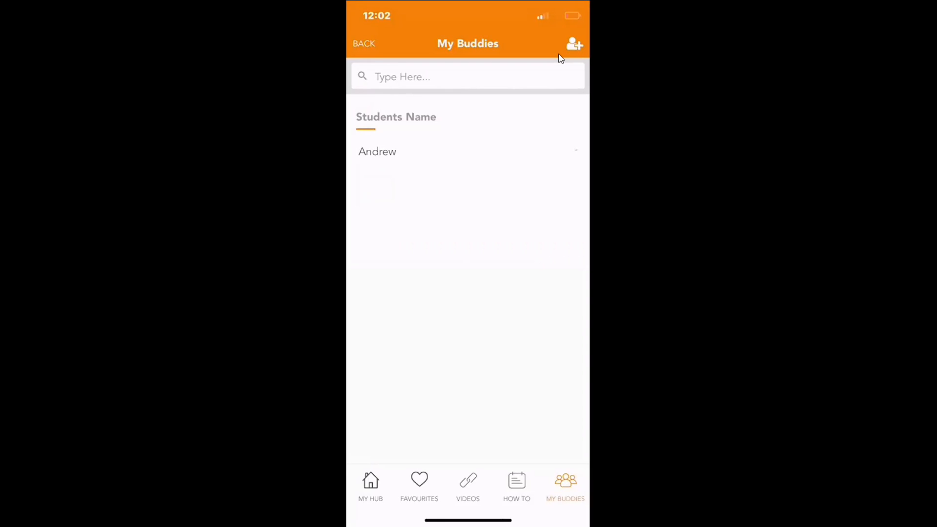
Step: Give Andrew a Beginner course lesson for BrailleNote Touch Plus and save it
click(377, 151)
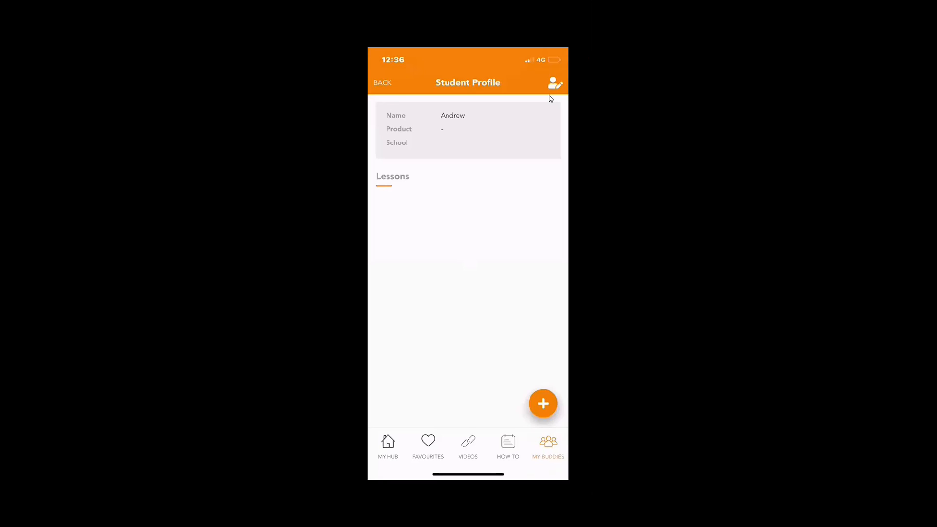
click(543, 403)
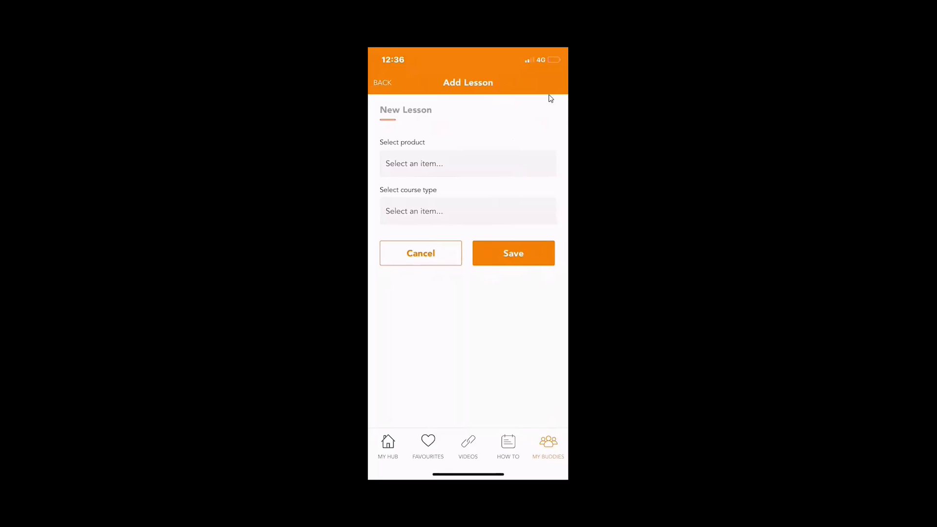
click(468, 163)
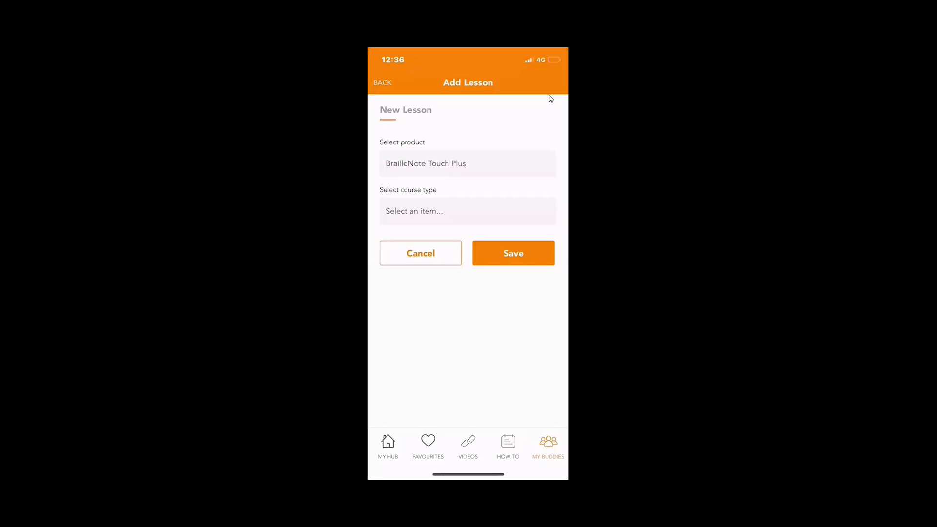
click(467, 211)
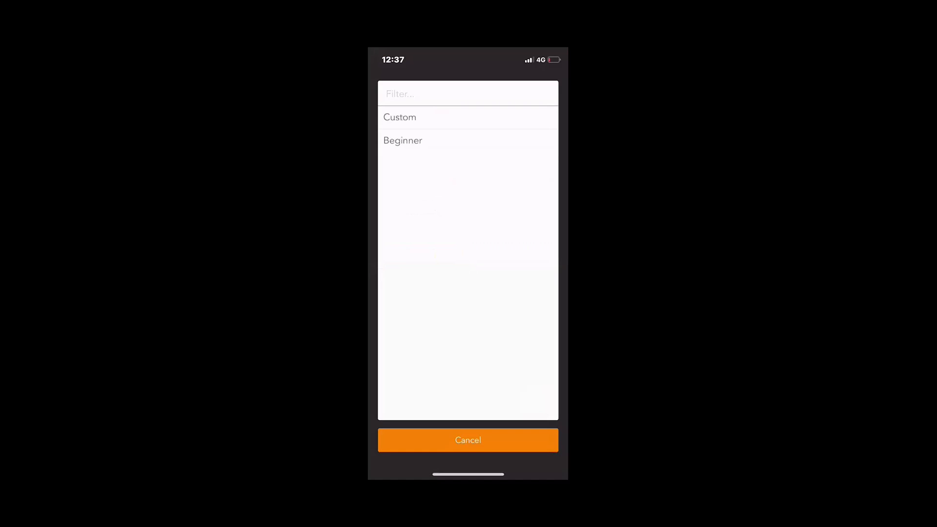
click(403, 141)
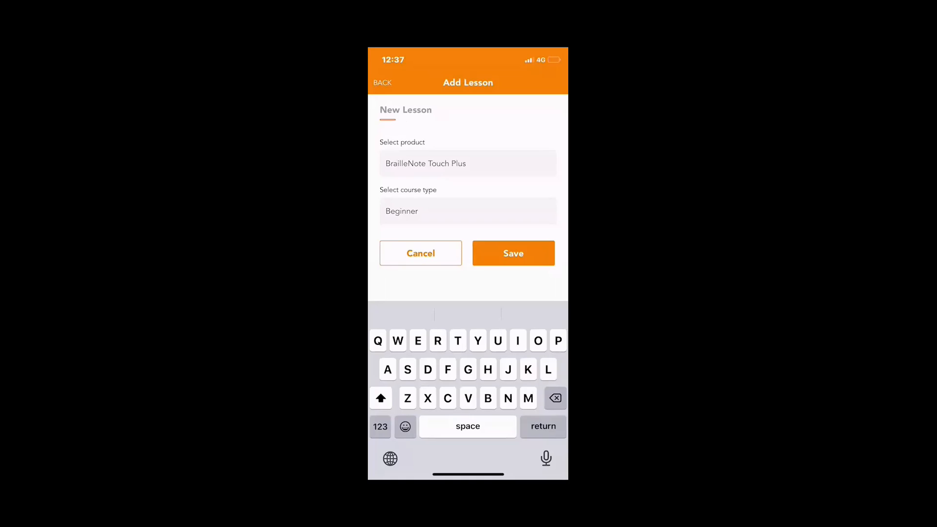
click(511, 253)
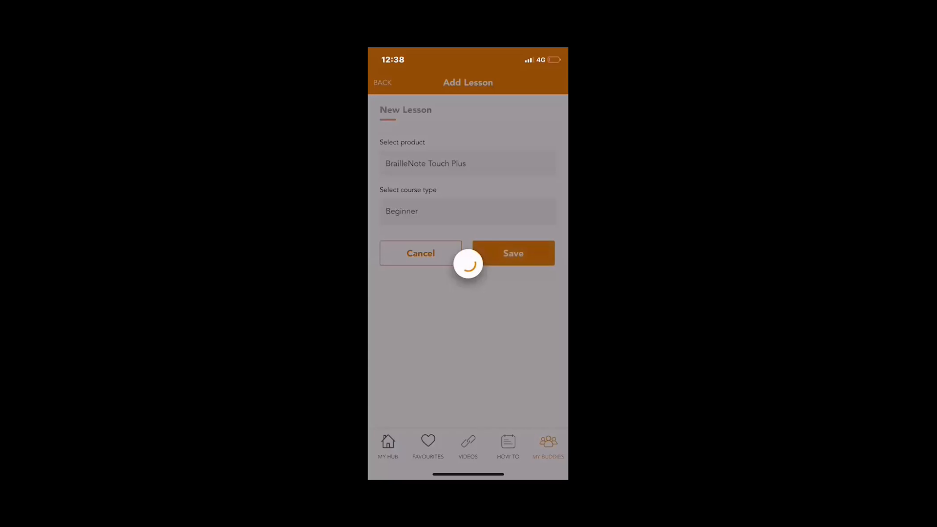
click(512, 253)
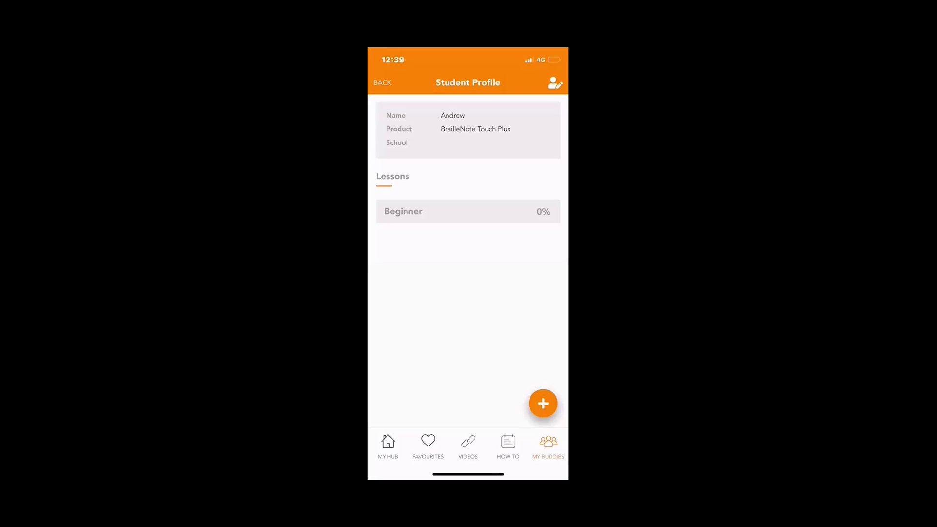
Step: Mark the Creating a new document and initial setup tasks of the Beginner lesson done
click(467, 211)
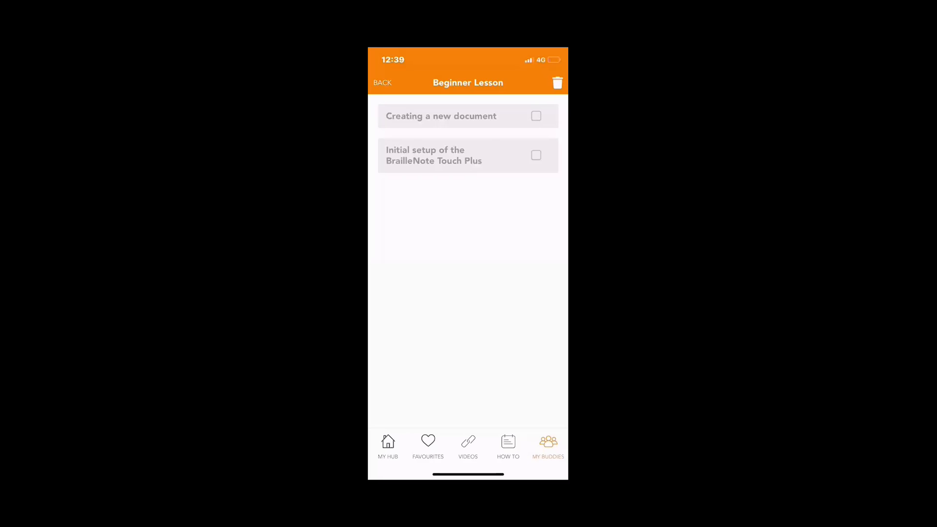
click(440, 116)
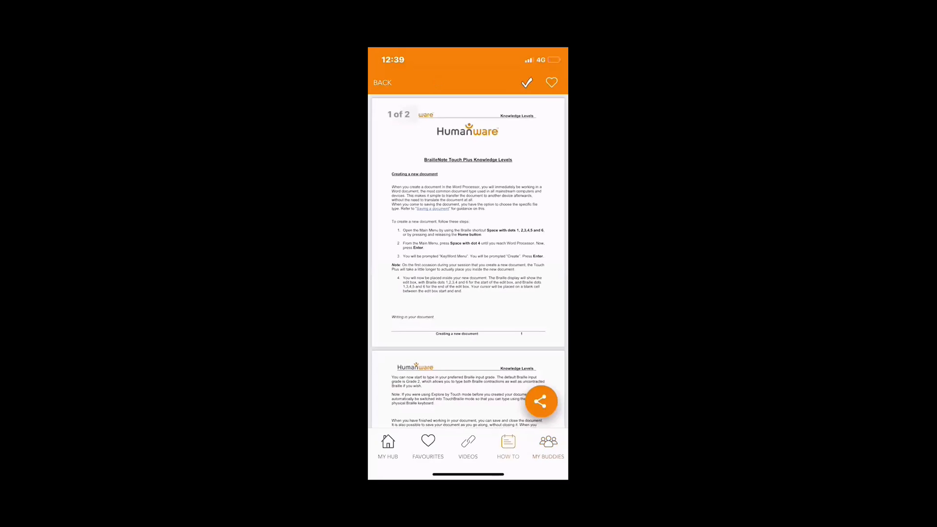
click(381, 82)
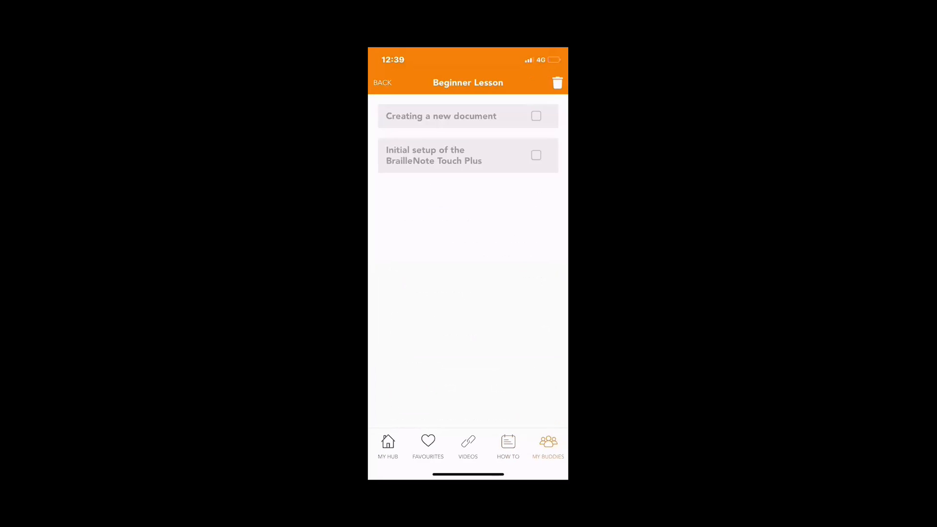
click(536, 116)
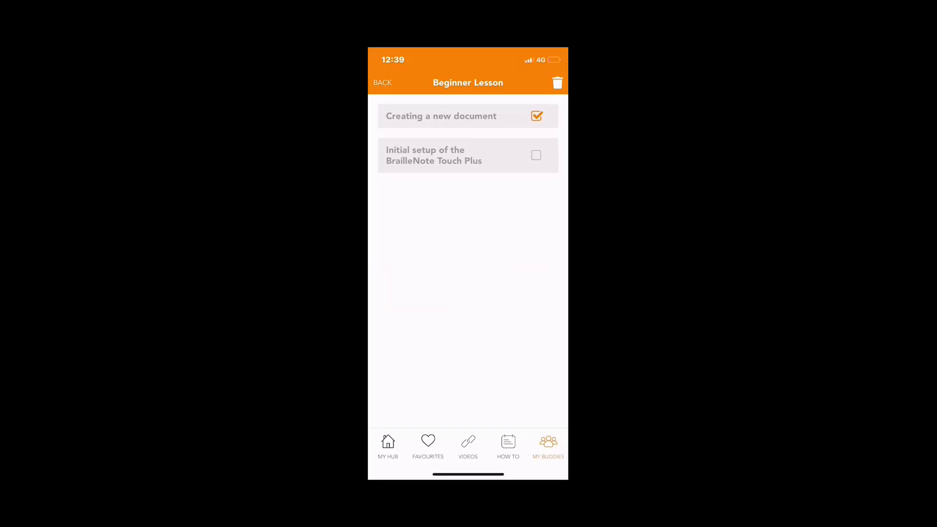
click(535, 154)
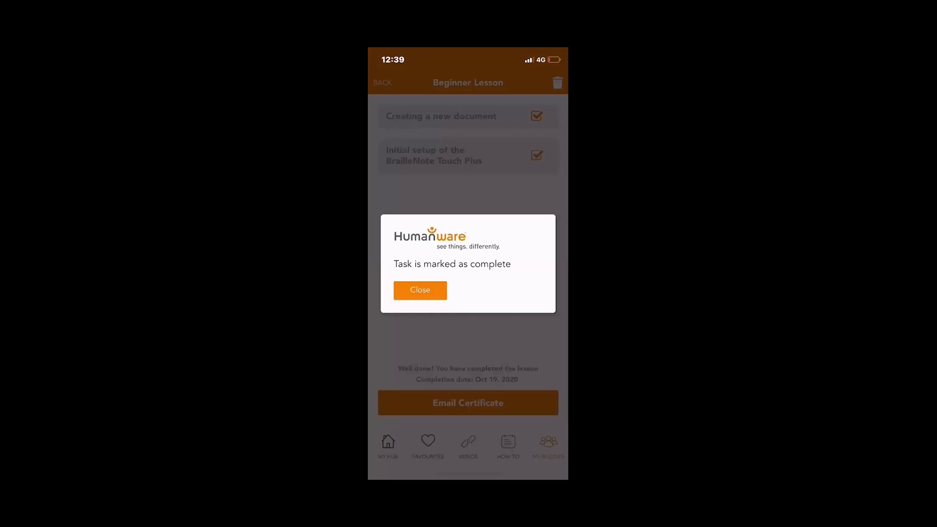
click(419, 290)
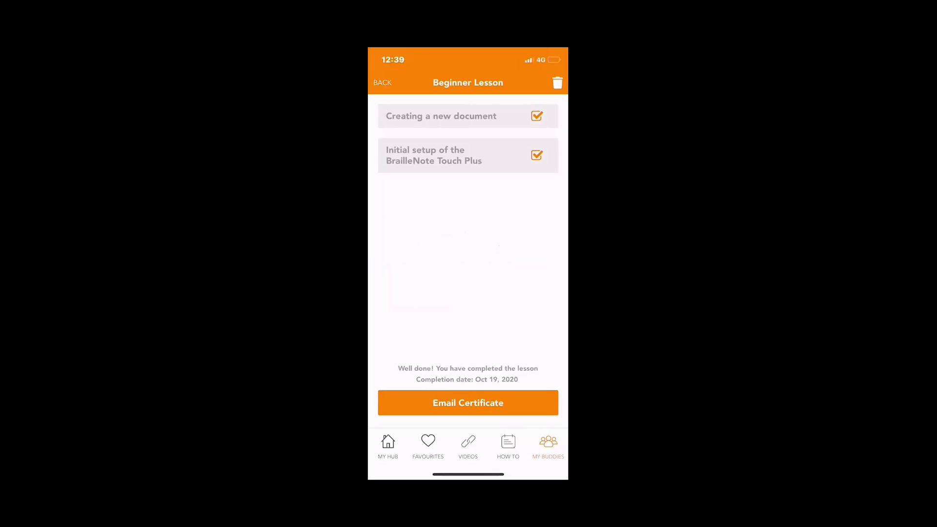
Step: Email Andrew's certificate of achievement and open the attached PDF
click(468, 402)
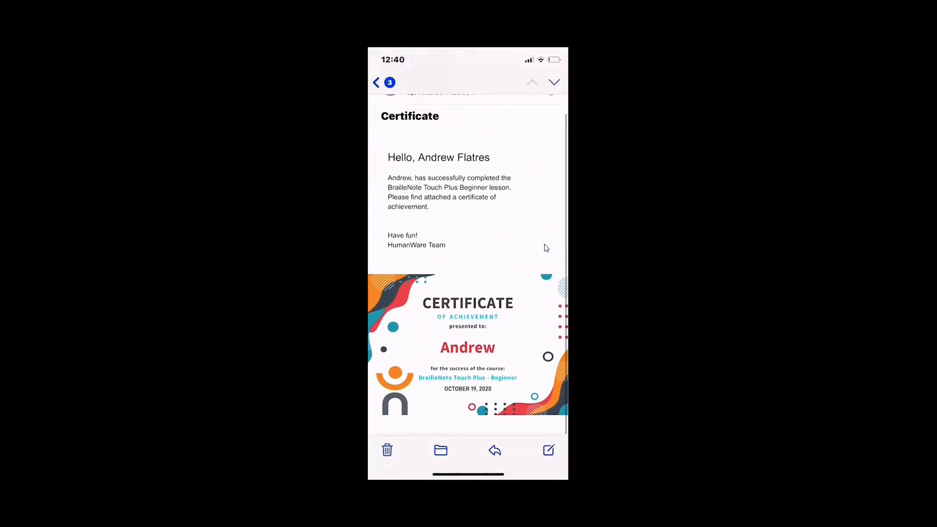
click(468, 346)
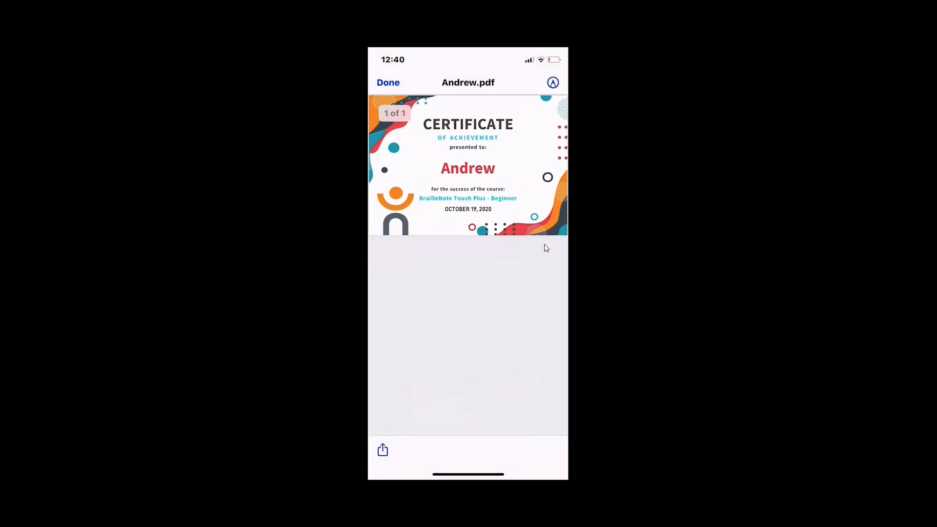